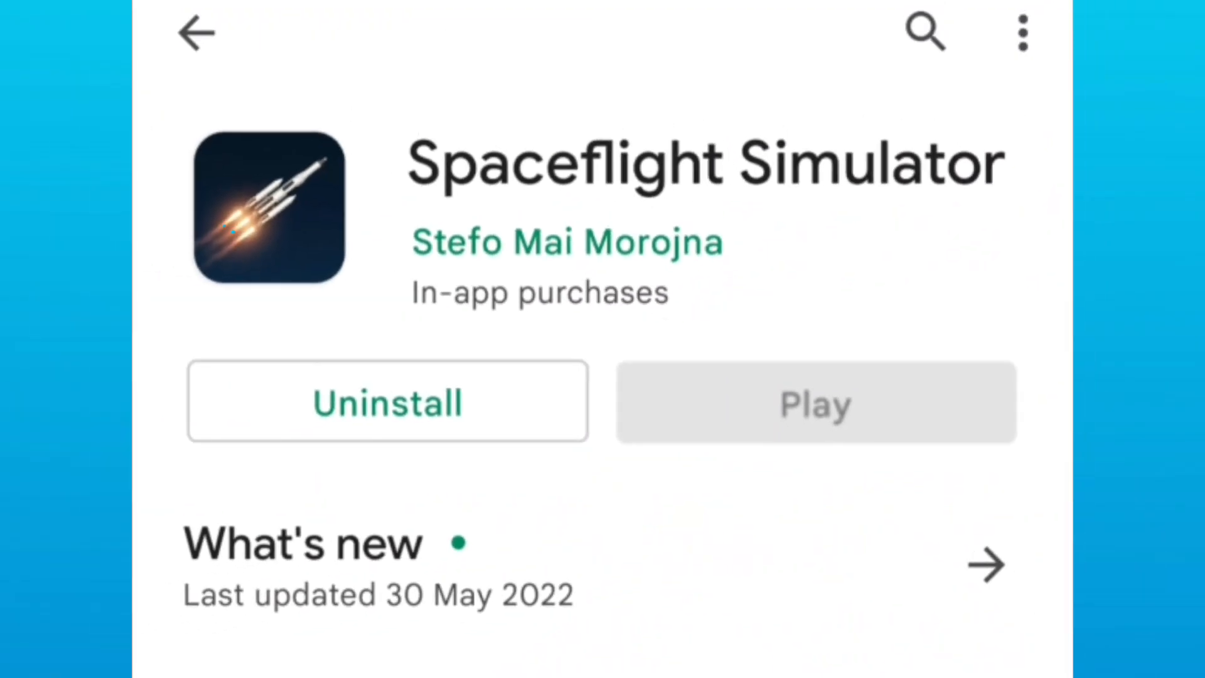
Step: Show the builder's game menu with blueprint save/load, example rockets, cheats and settings
click(815, 401)
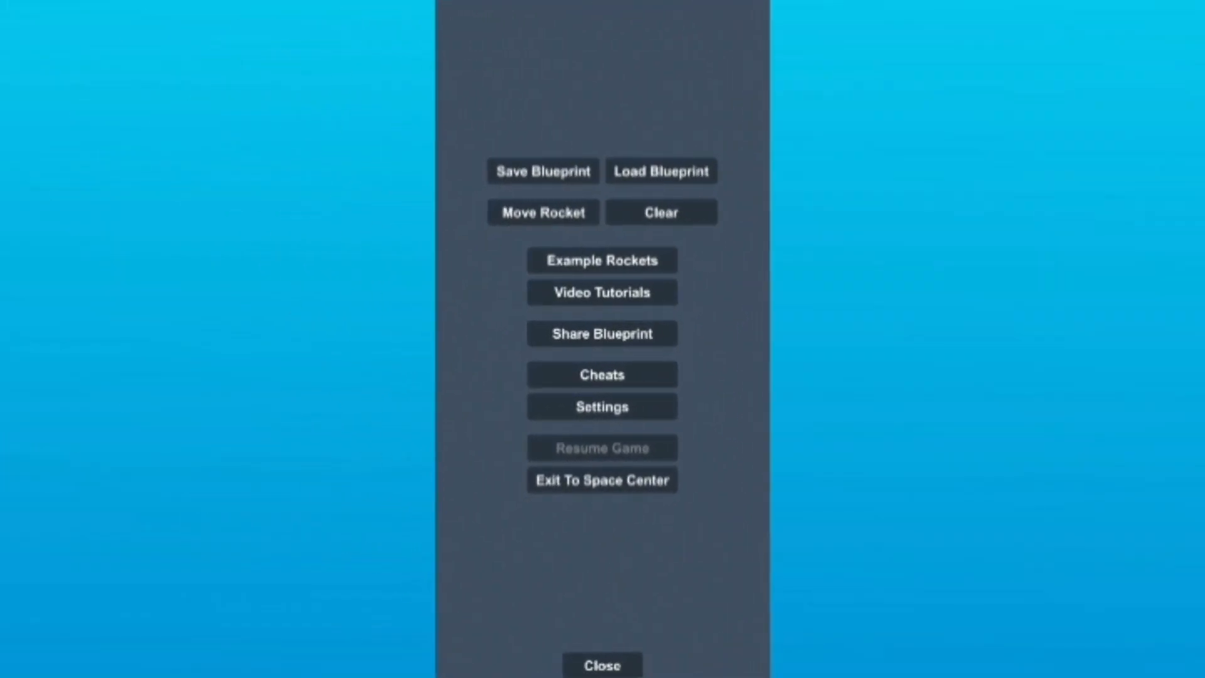
Step: Create the world 'Never Gonna Give You Up' and reach its builder with the tall rocket on the pad
click(601, 375)
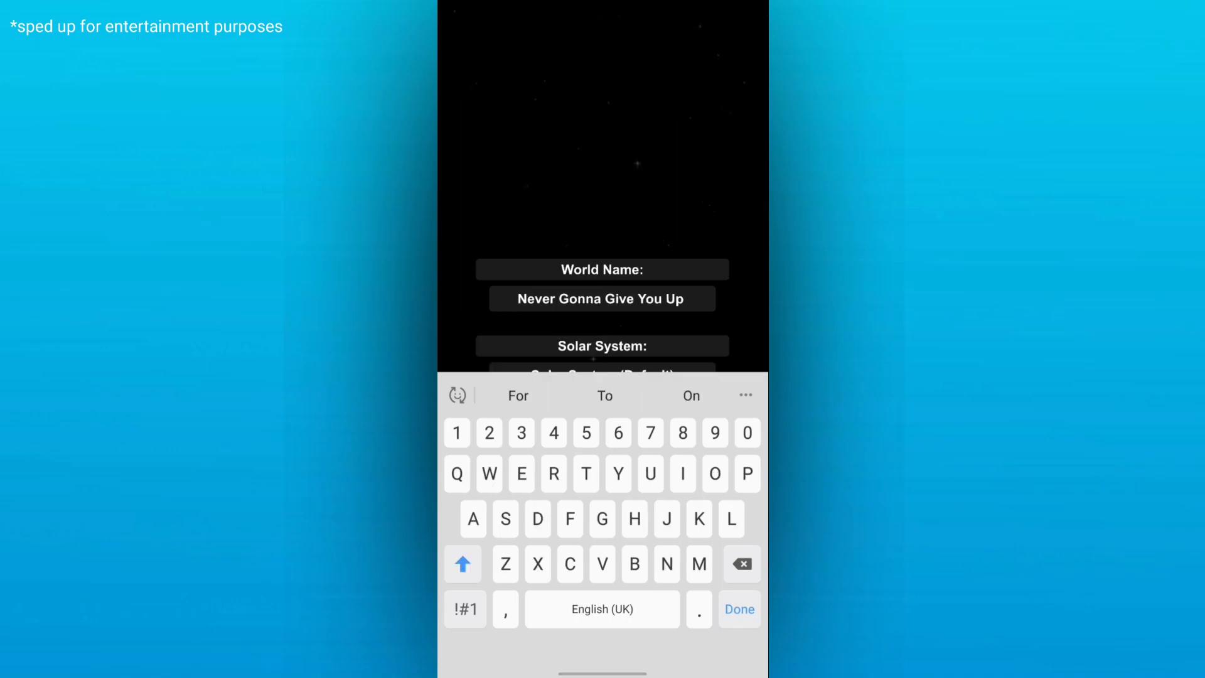
click(737, 609)
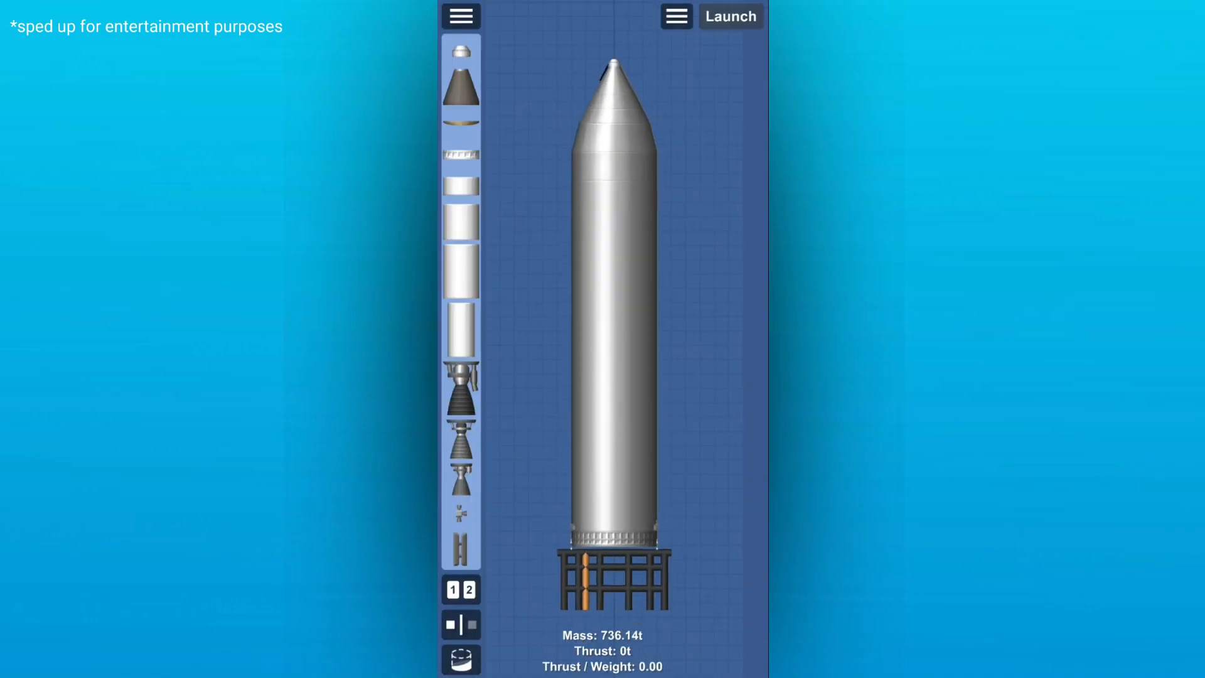
click(728, 15)
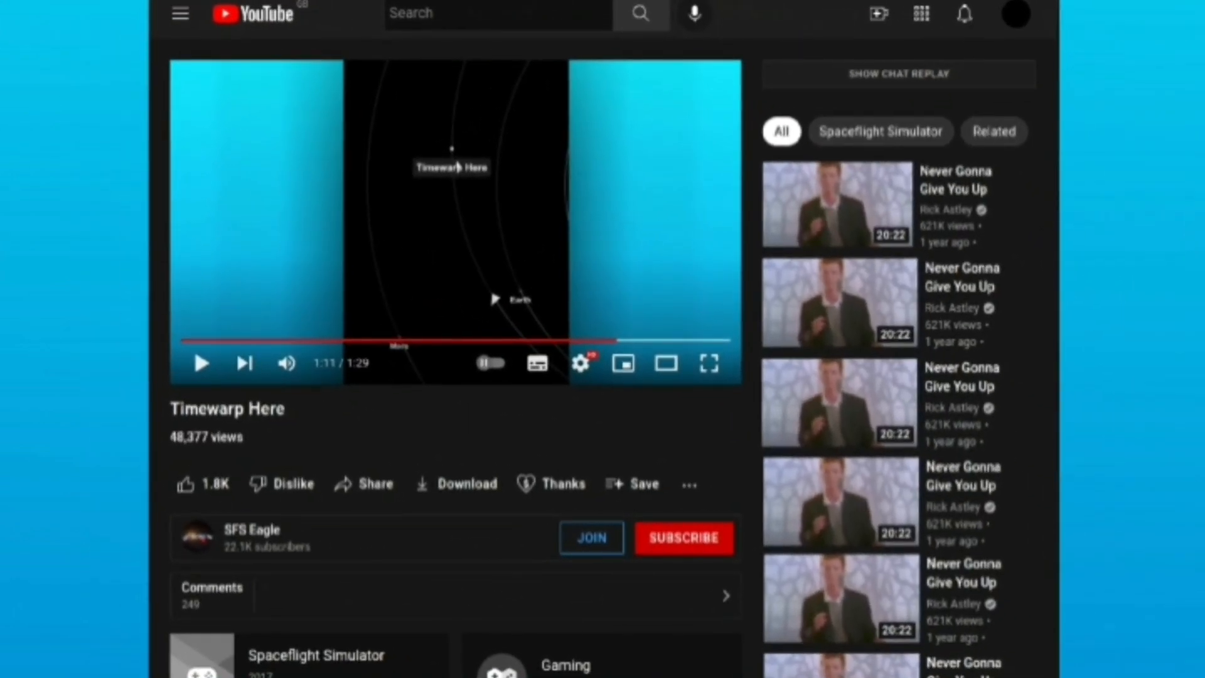
Step: Select an orbit point at 72.7 km to reveal the Timewarp Here option with infinite fuel active
click(707, 363)
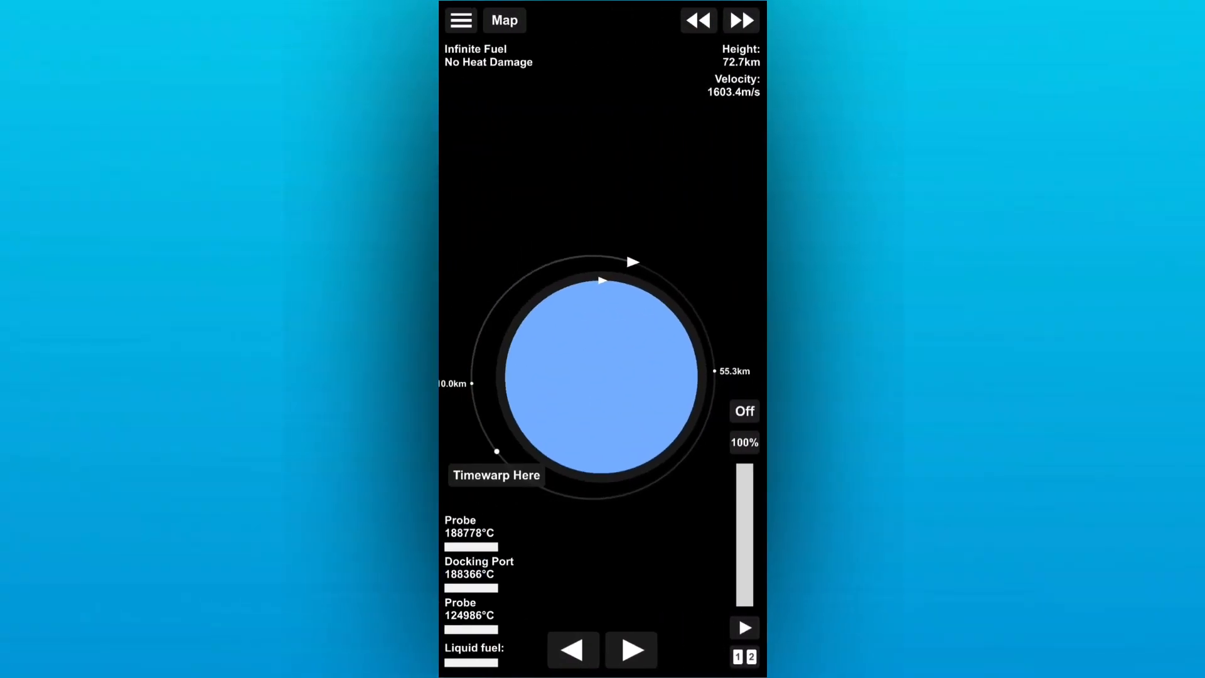